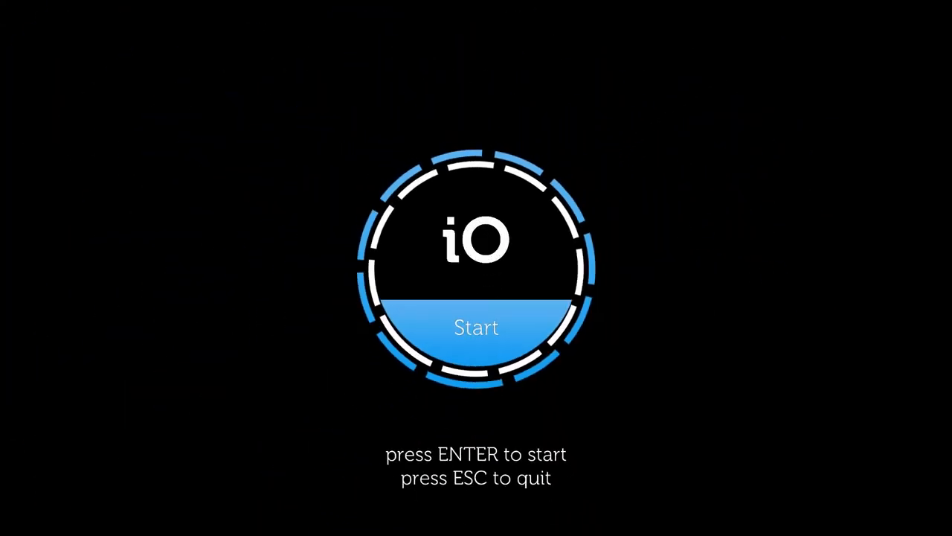
key("enter")
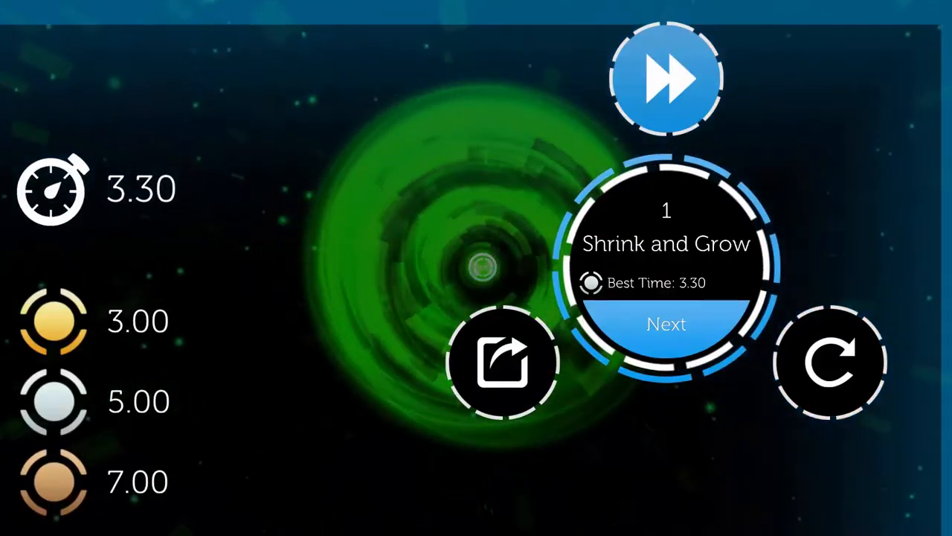
left_click(666, 325)
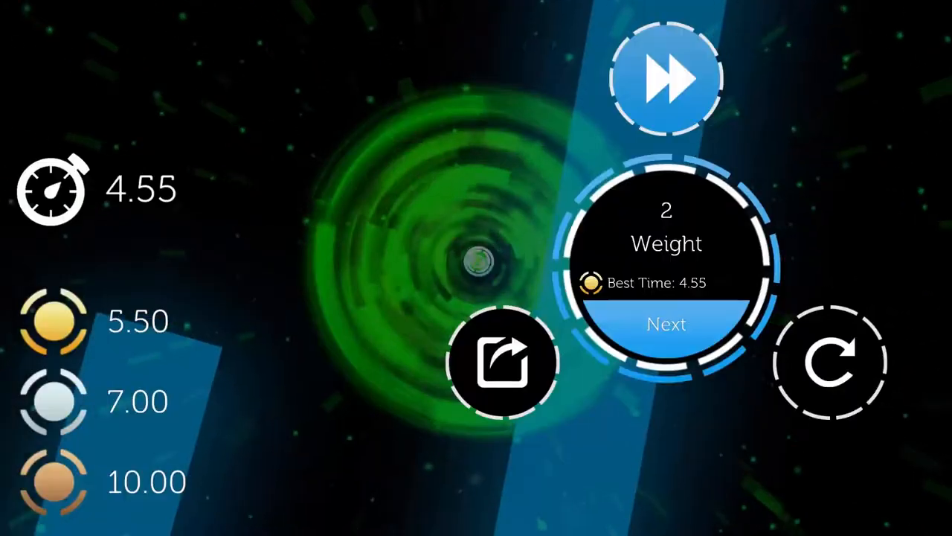
left_click(667, 325)
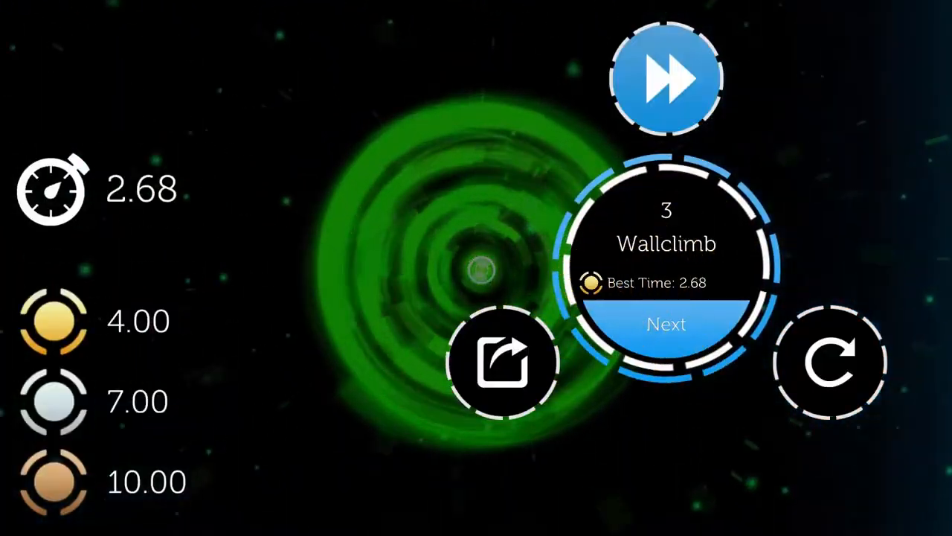
left_click(667, 325)
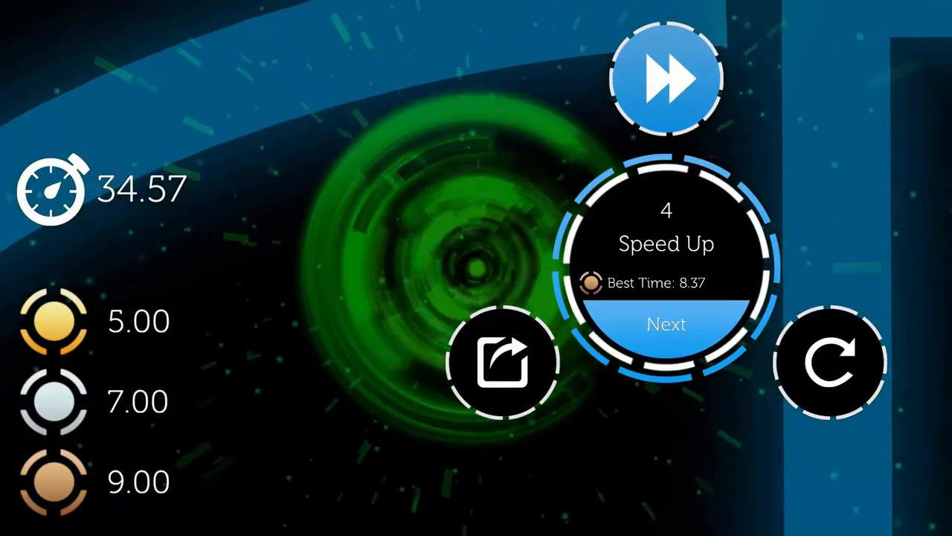
left_click(667, 325)
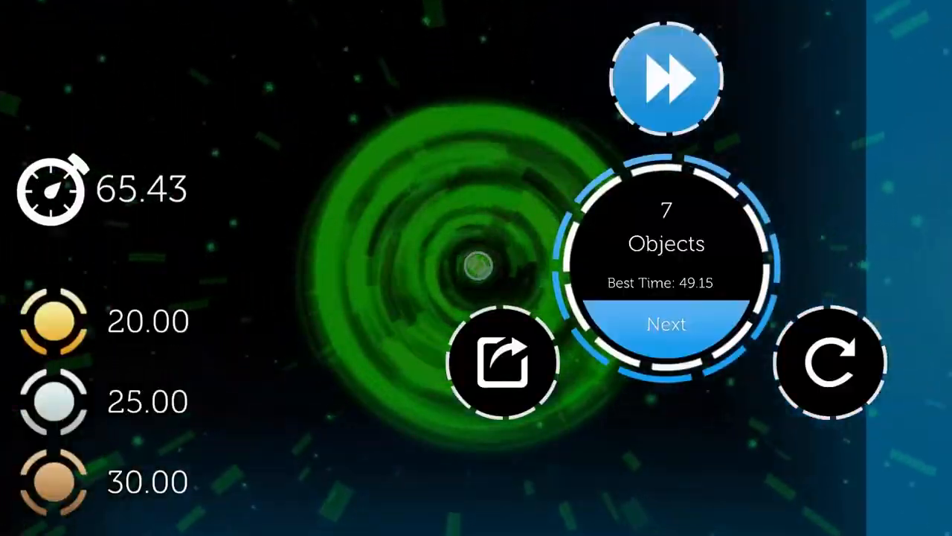
left_click(666, 325)
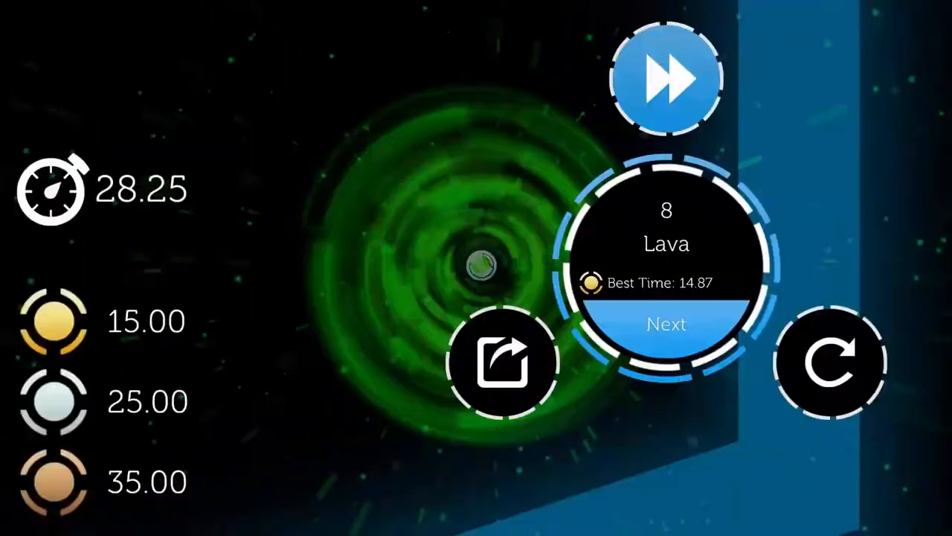
left_click(667, 325)
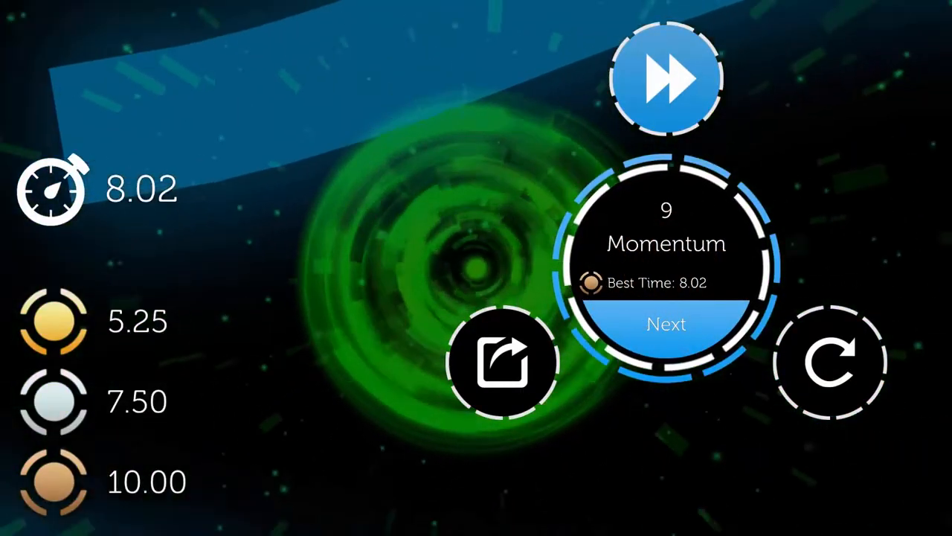
left_click(666, 325)
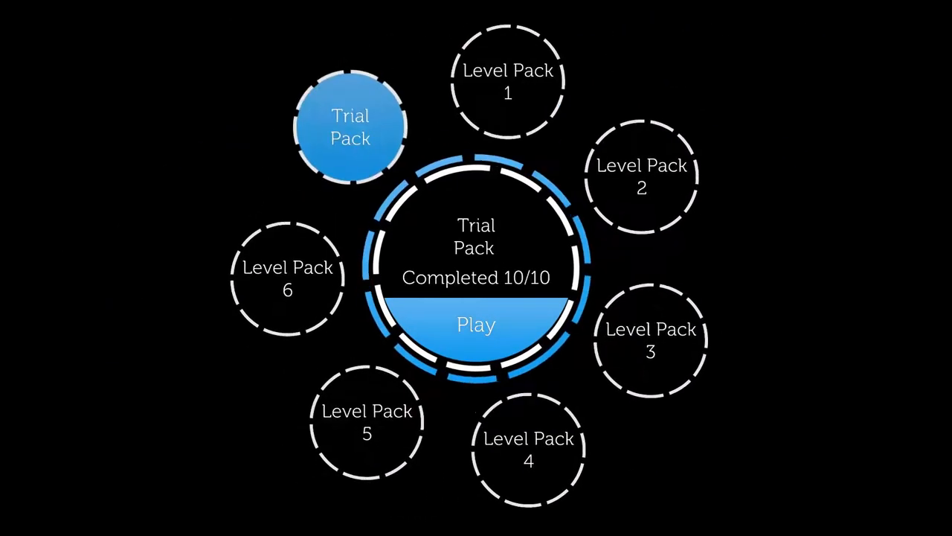
left_click(476, 324)
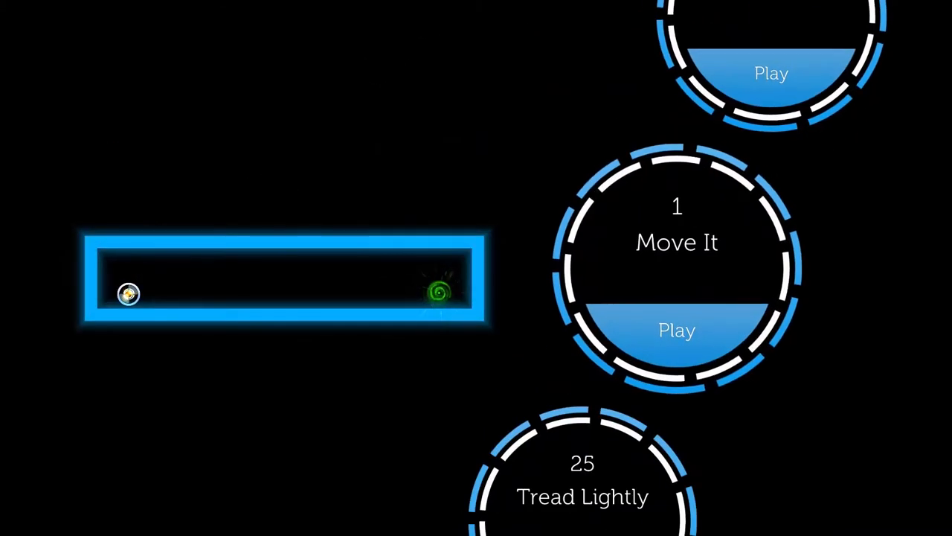
left_click(675, 330)
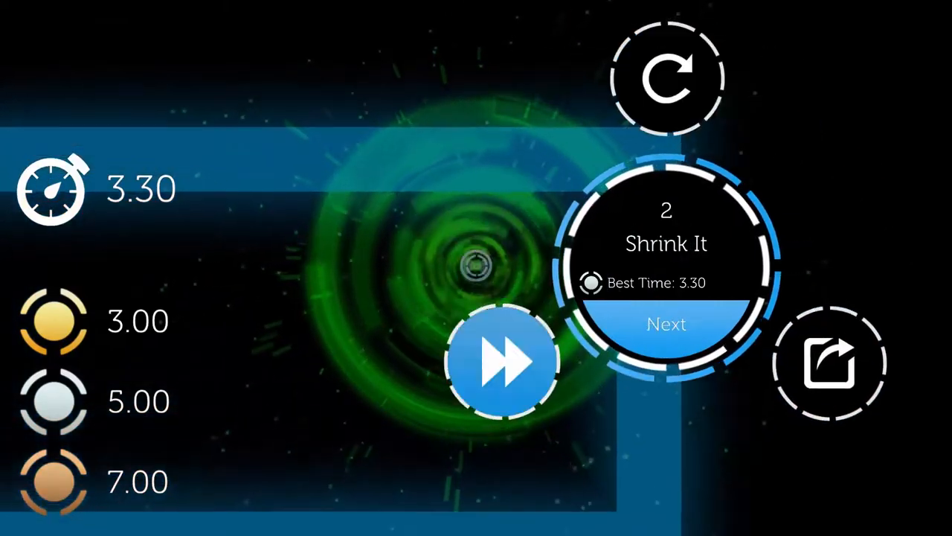
left_click(667, 324)
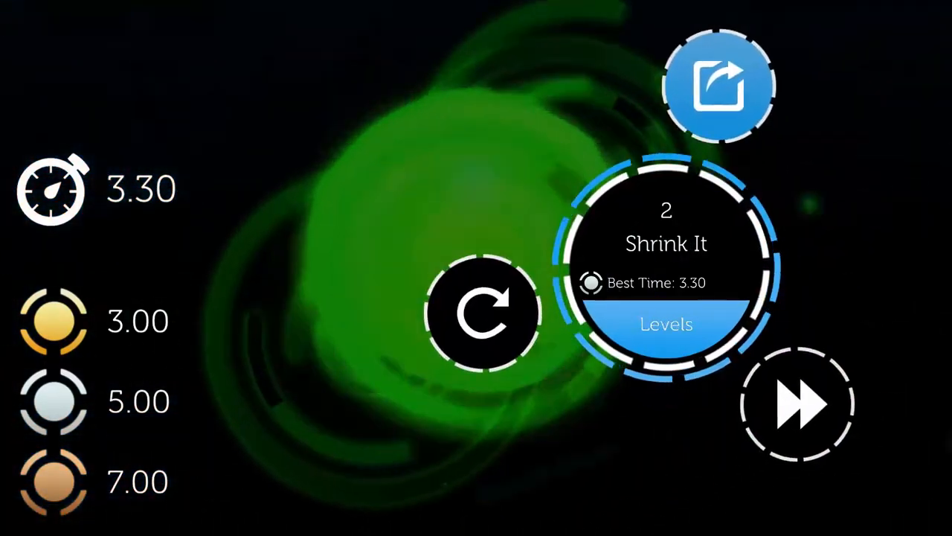
left_click(667, 323)
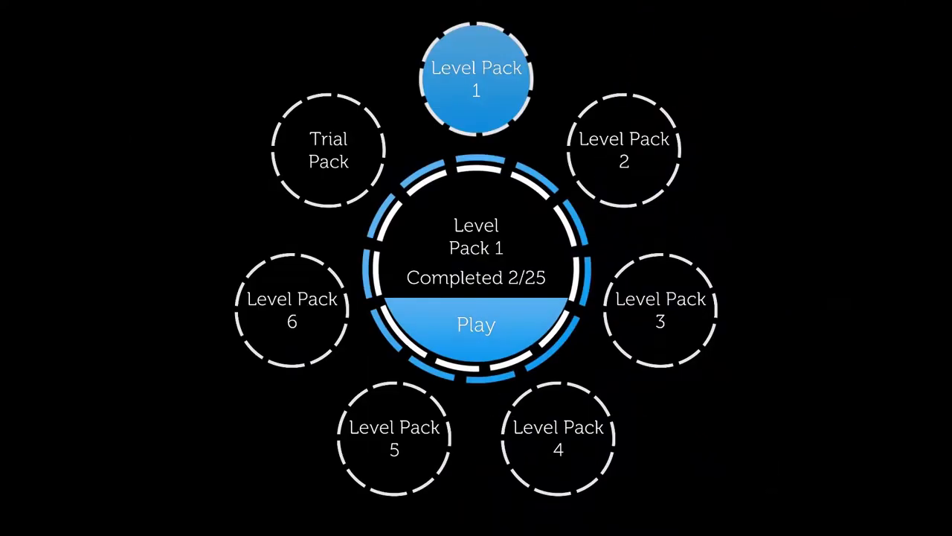
left_click(476, 325)
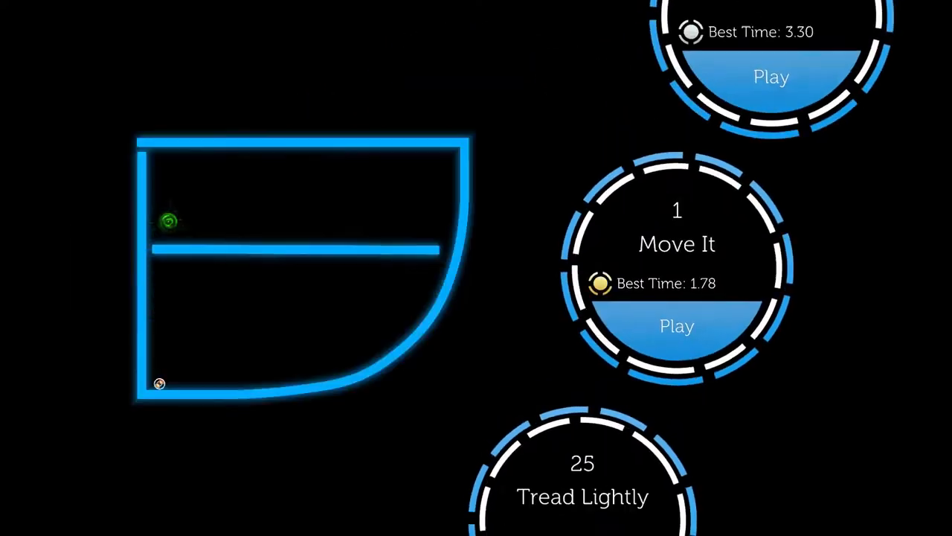
scroll("down", 3)
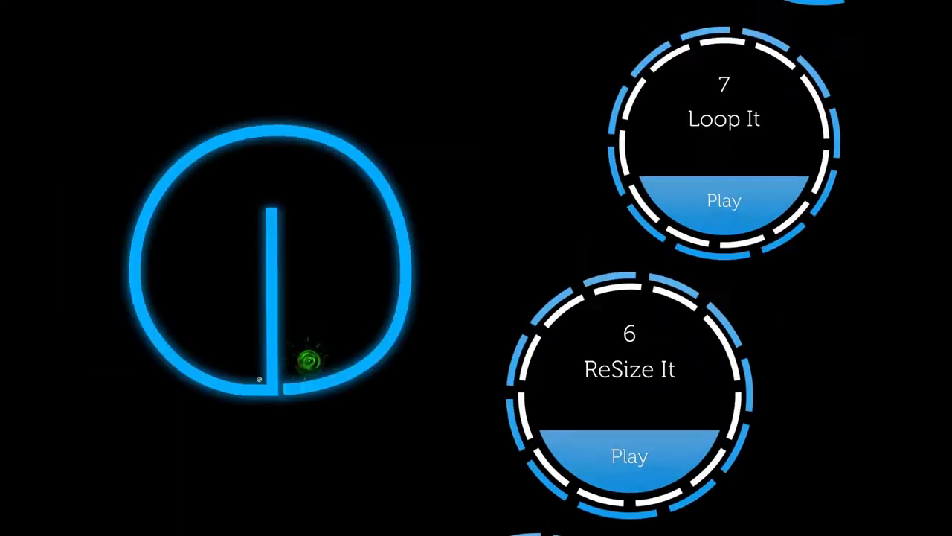
scroll("down", 3)
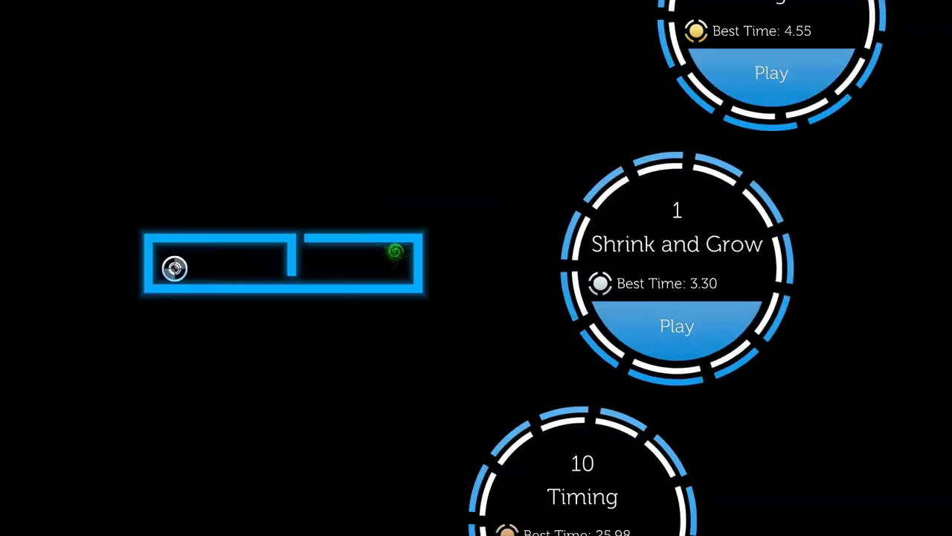
scroll("down", 3)
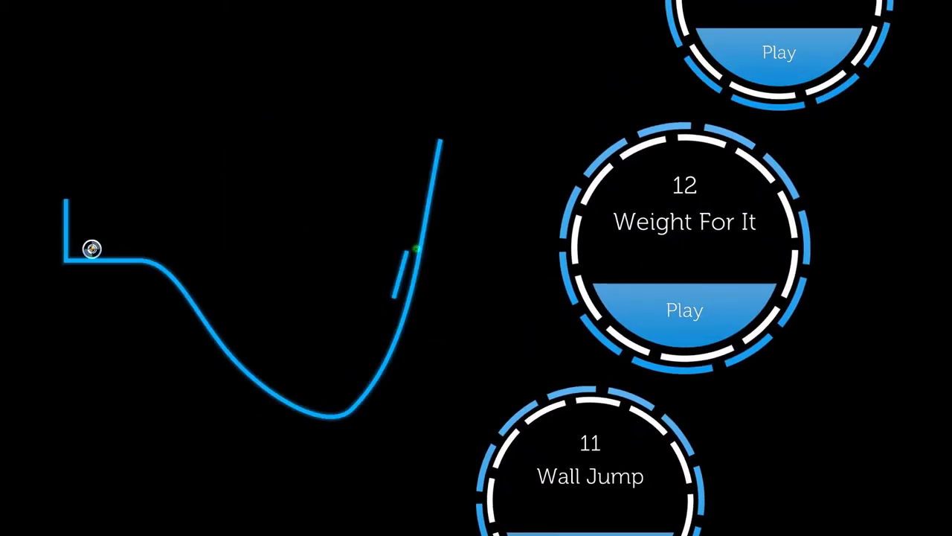
left_click(685, 311)
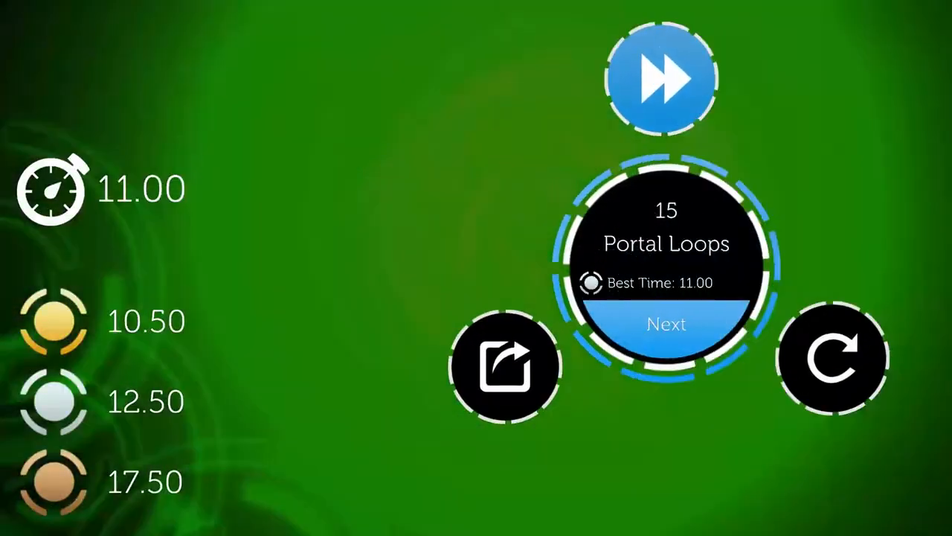
left_click(667, 324)
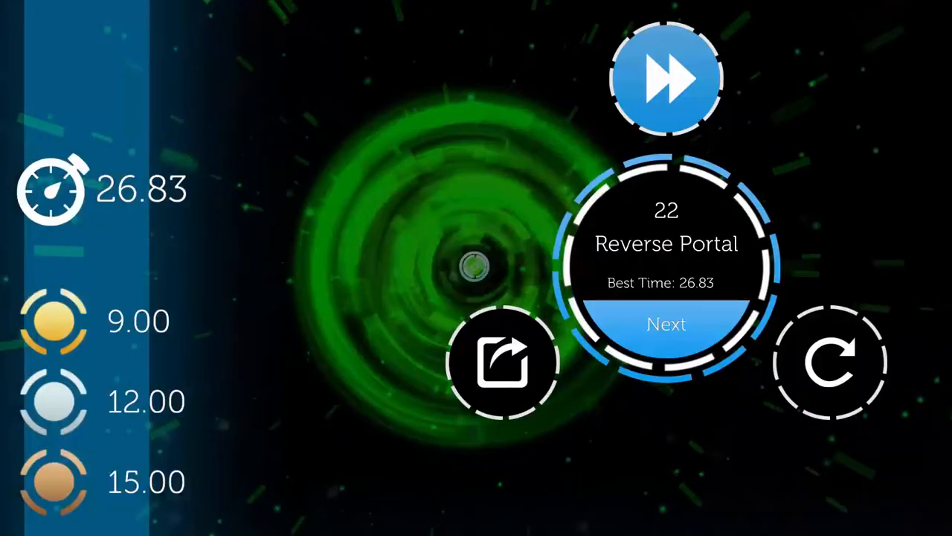
left_click(667, 325)
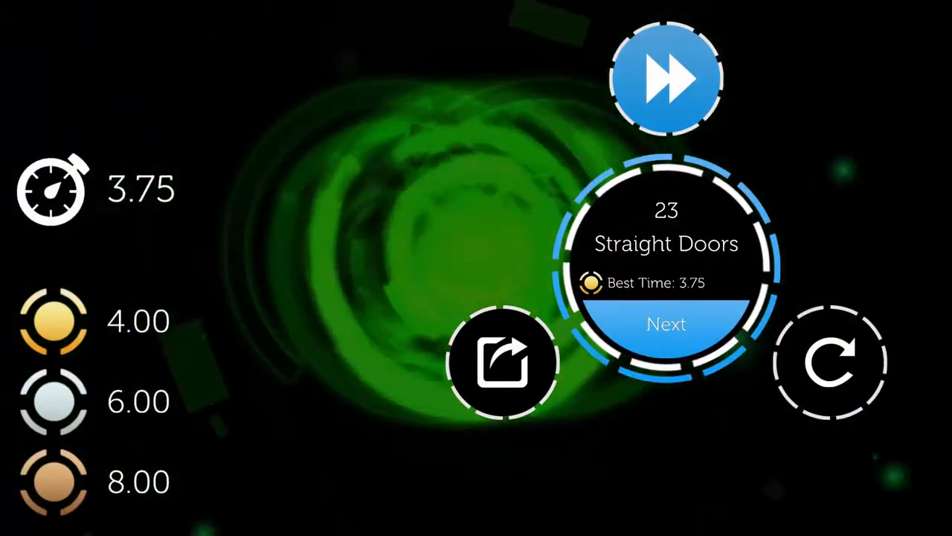
left_click(666, 324)
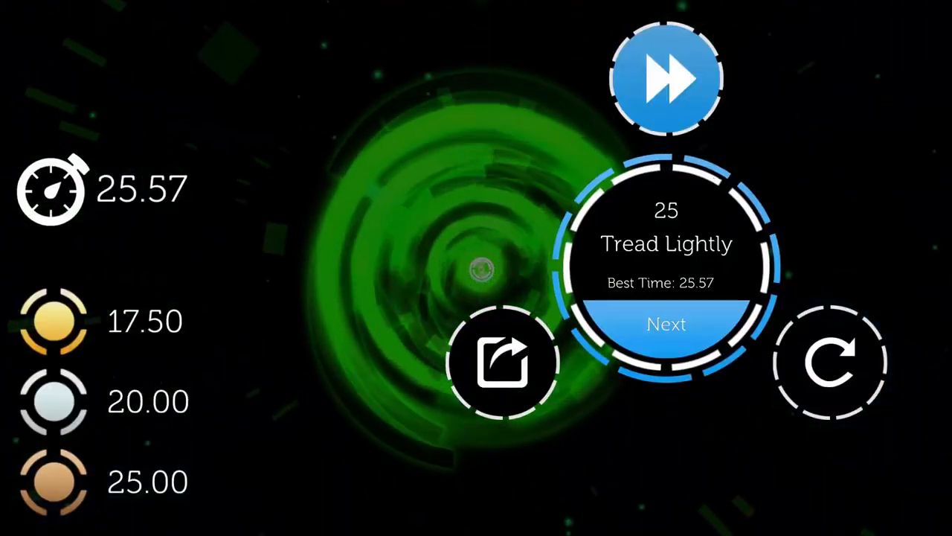
left_click(667, 324)
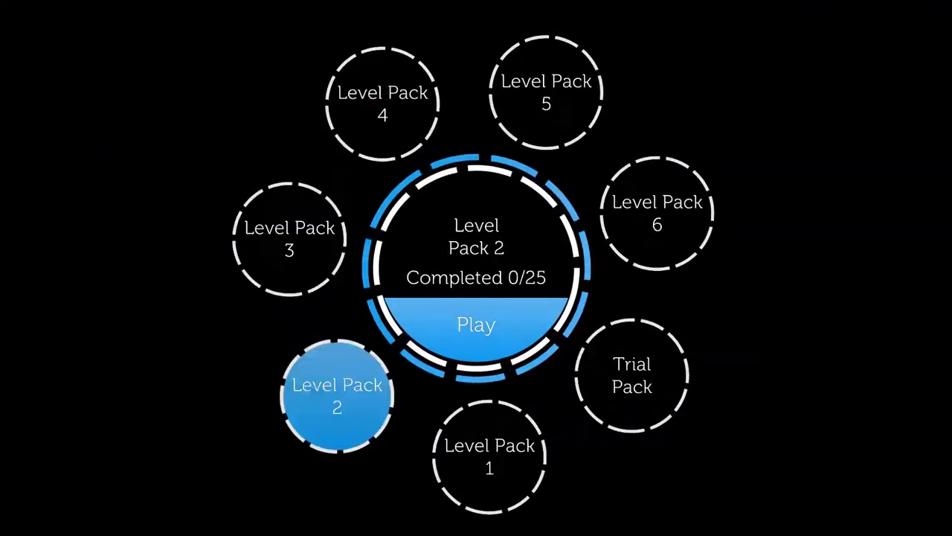
left_click(476, 324)
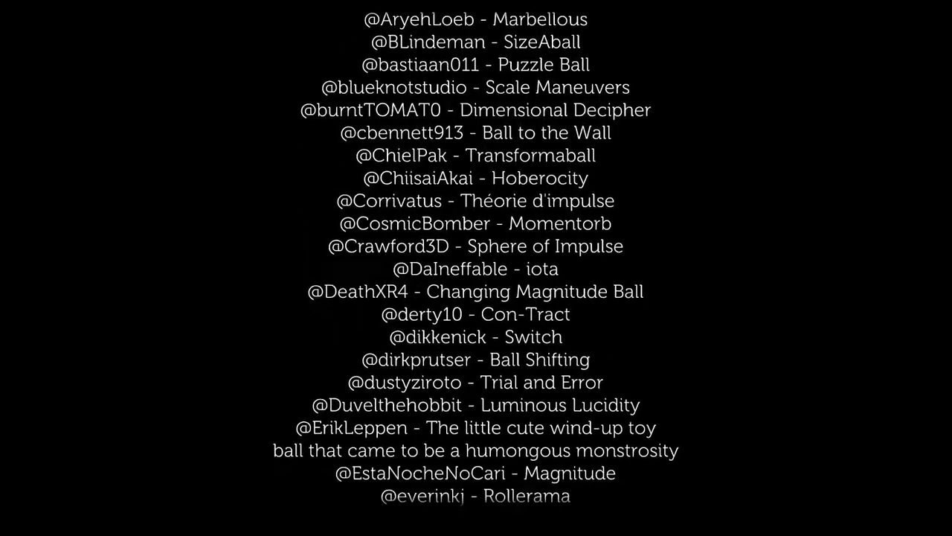
scroll("down", 3)
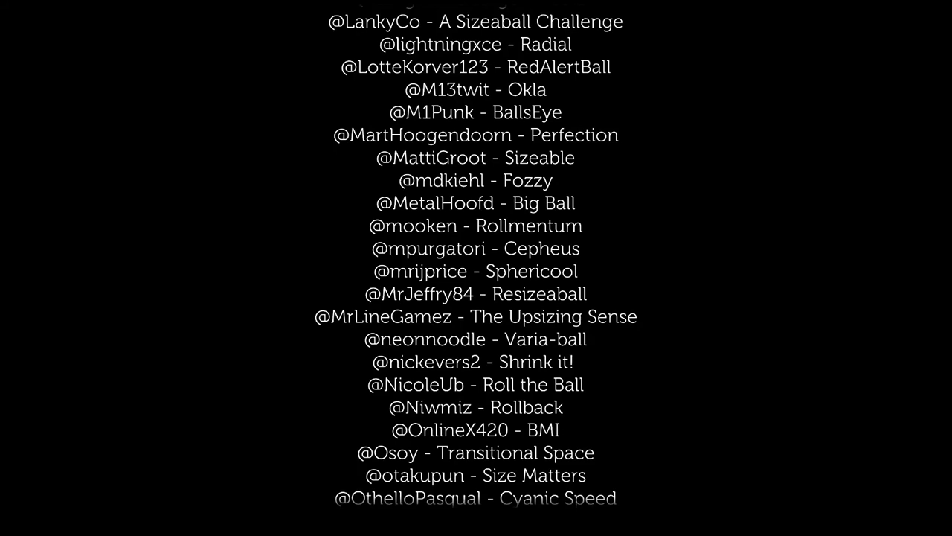
scroll("down", 3)
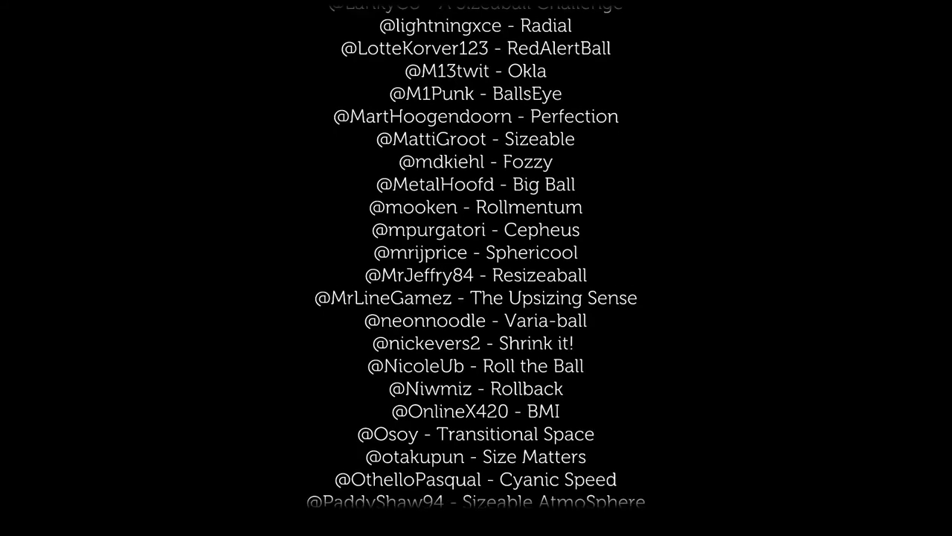
scroll("down", 3)
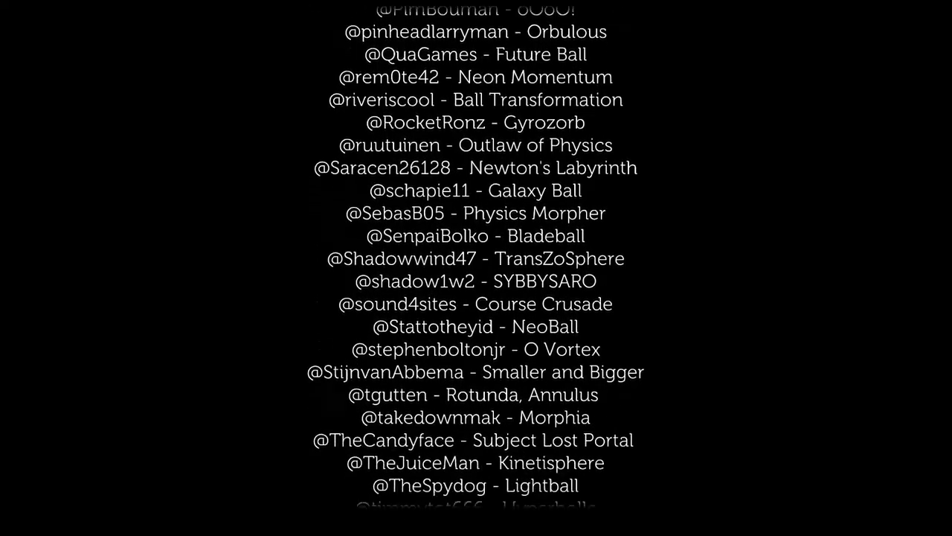
scroll("down", 3)
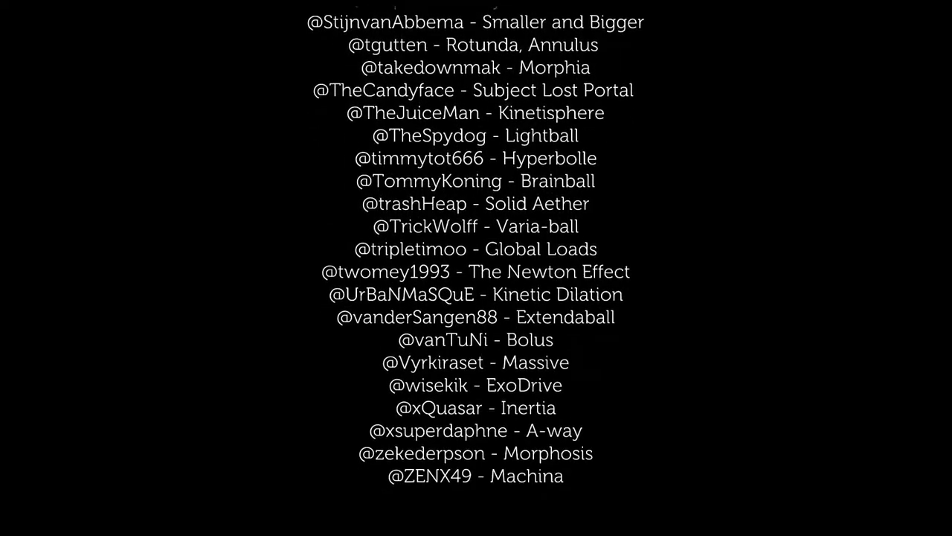